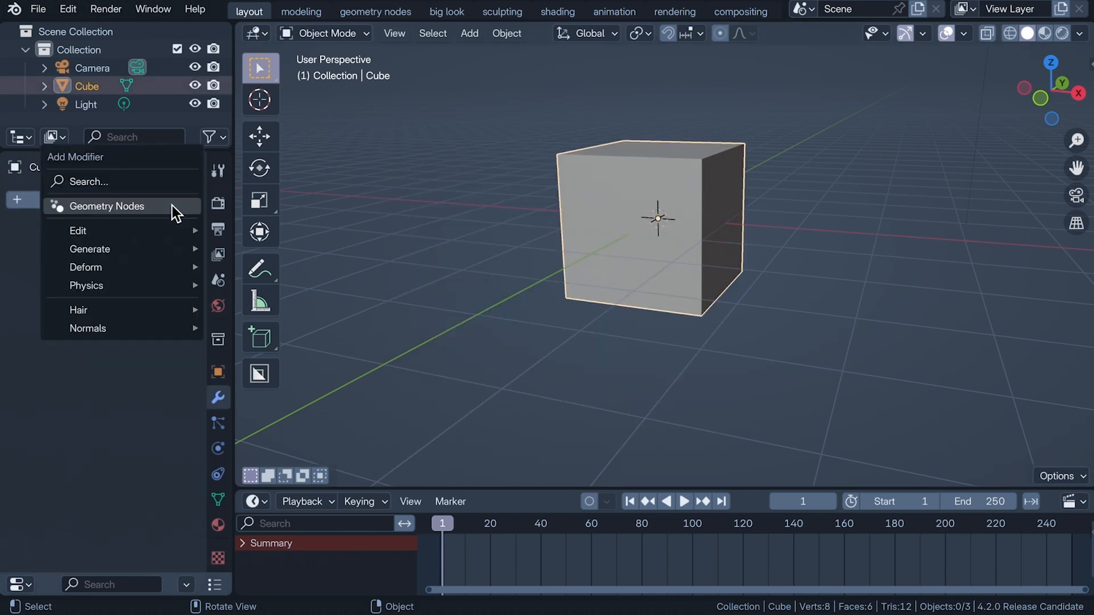
Add a Geometry Nodes modifier to the default cube from the Add Modifier menu
left_click(106, 205)
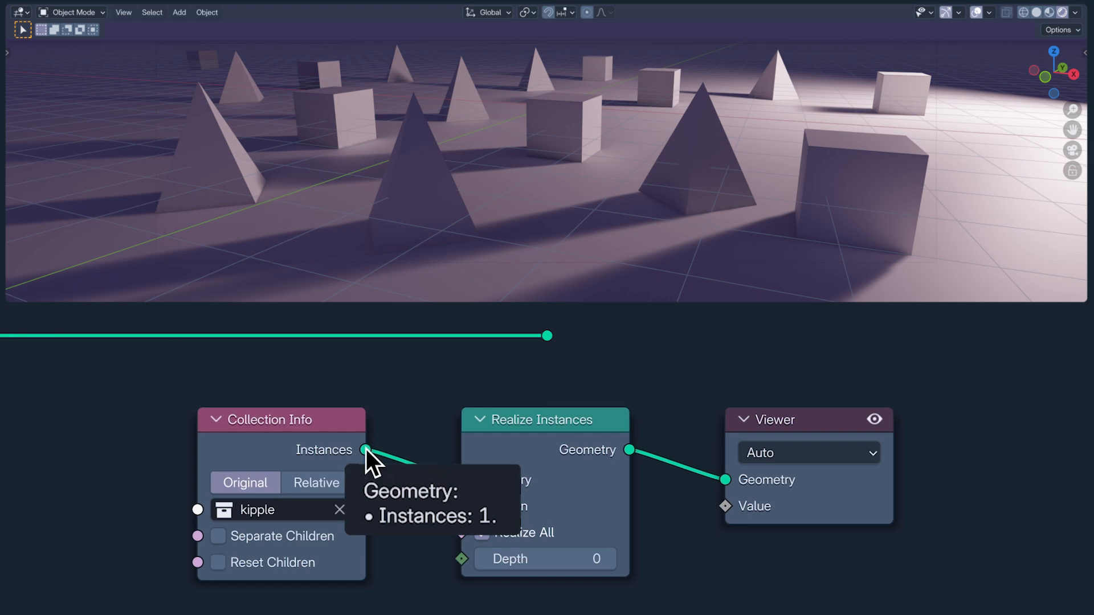
mouse_move(638, 463)
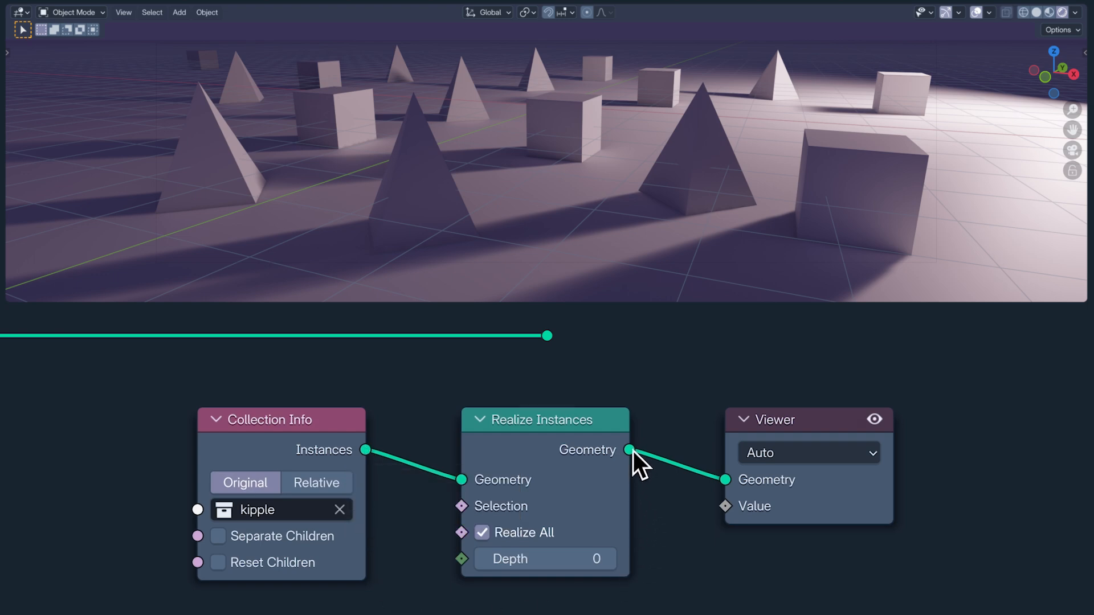
mouse_move(625, 450)
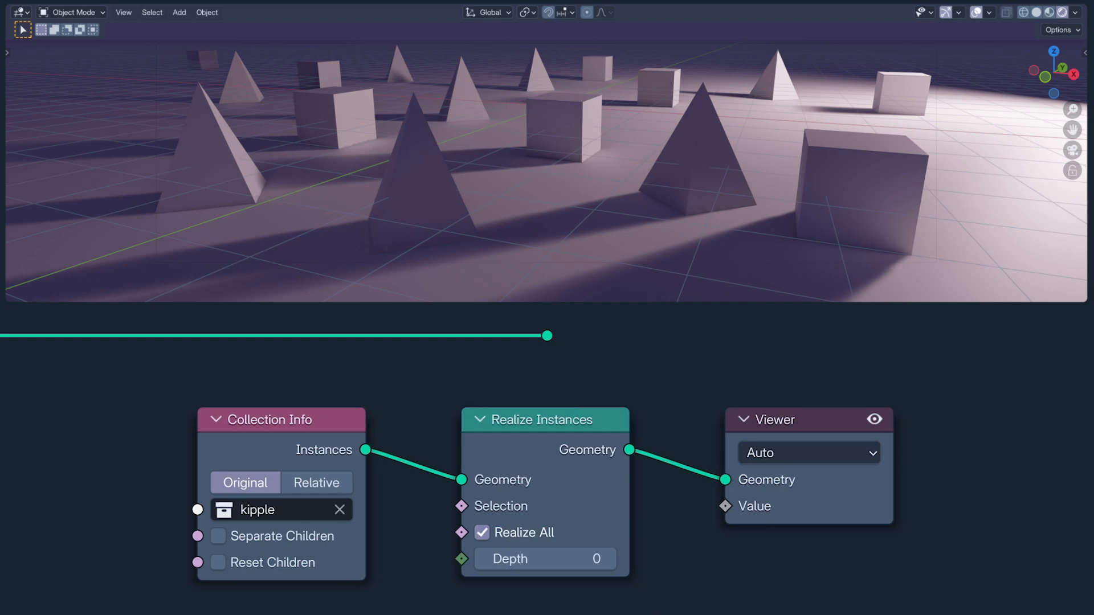
Uncheck Realize All on the Realize Instances node and set its Depth to 1
left_click(481, 532)
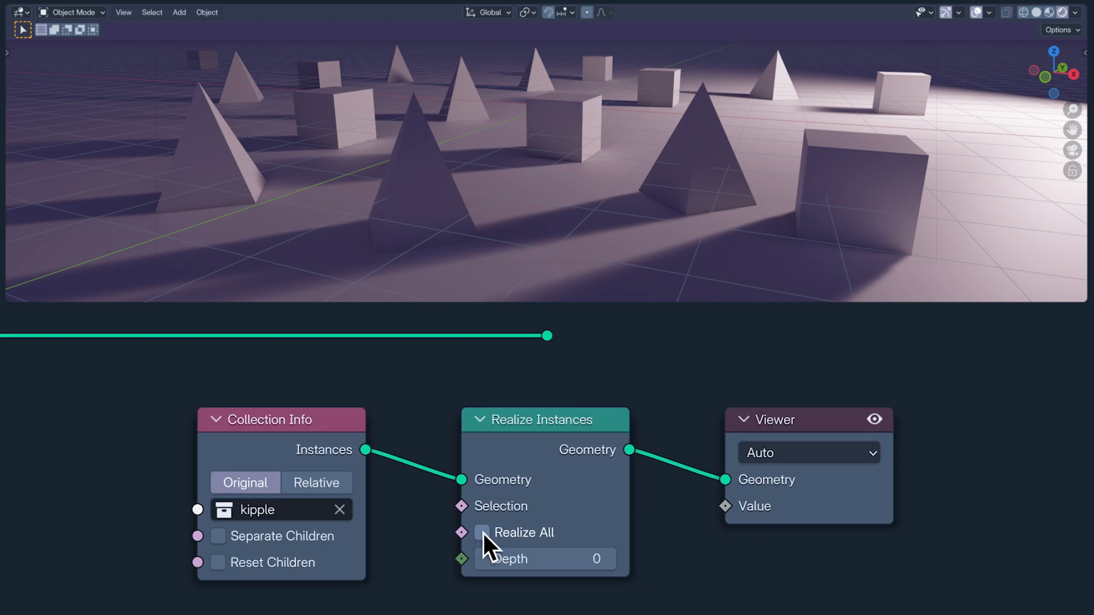
mouse_move(634, 478)
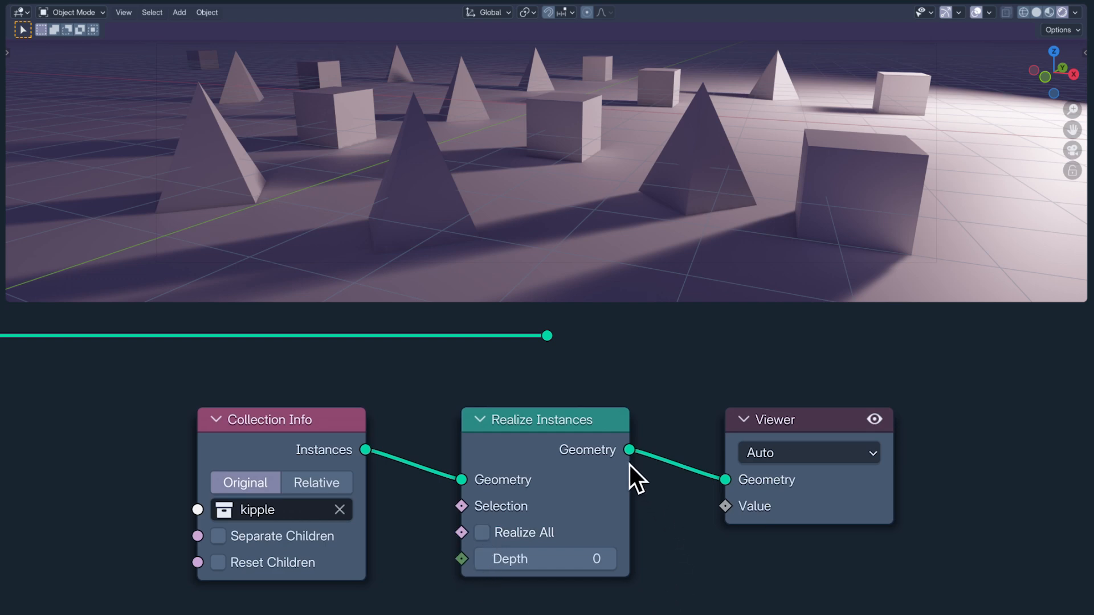
mouse_move(628, 450)
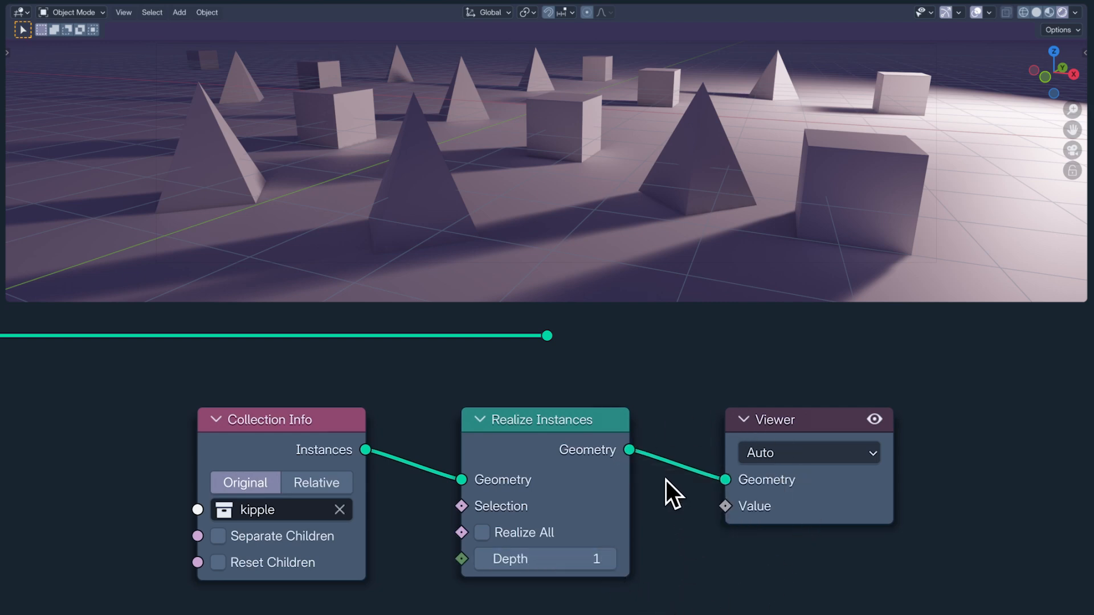
mouse_move(632, 450)
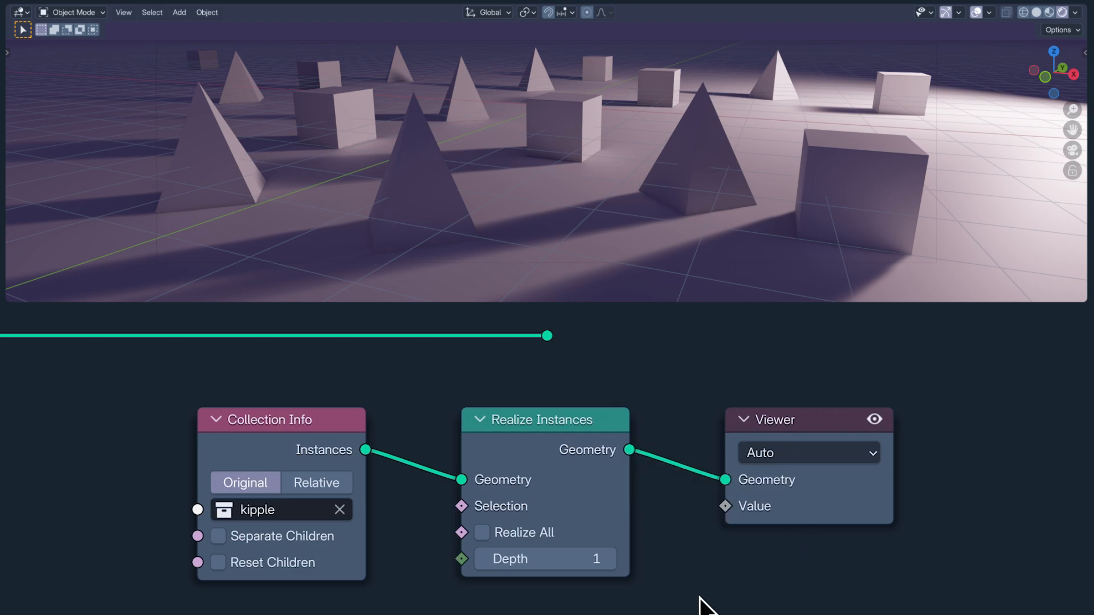
left_click(545, 558)
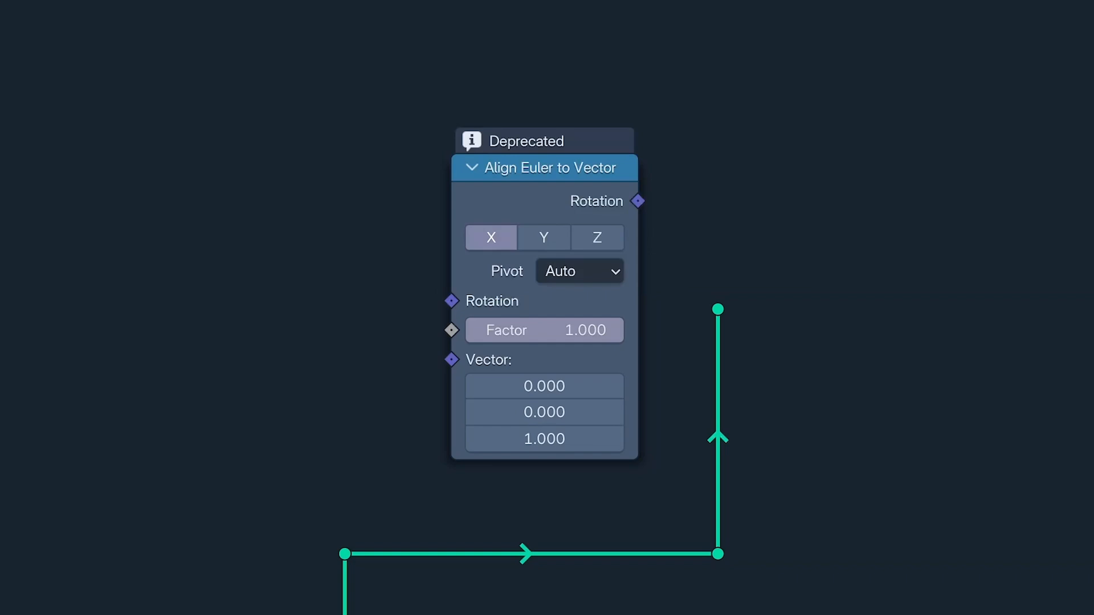
Replace Align Euler to Vector with Axes to Rotation fed by Curve Tangent and Normal
left_click(596, 242)
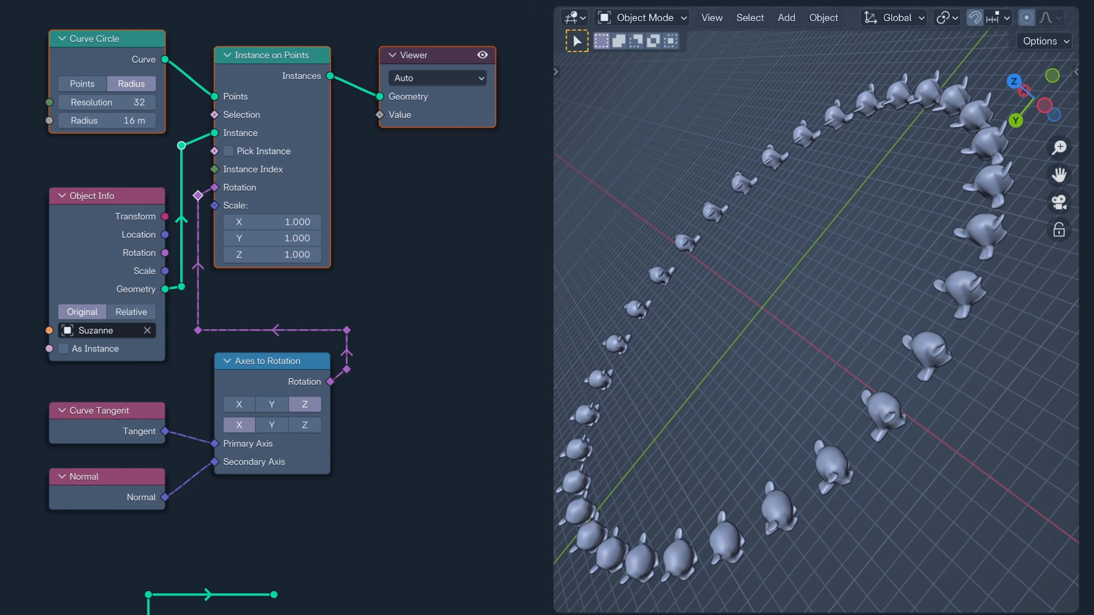
left_click(271, 424)
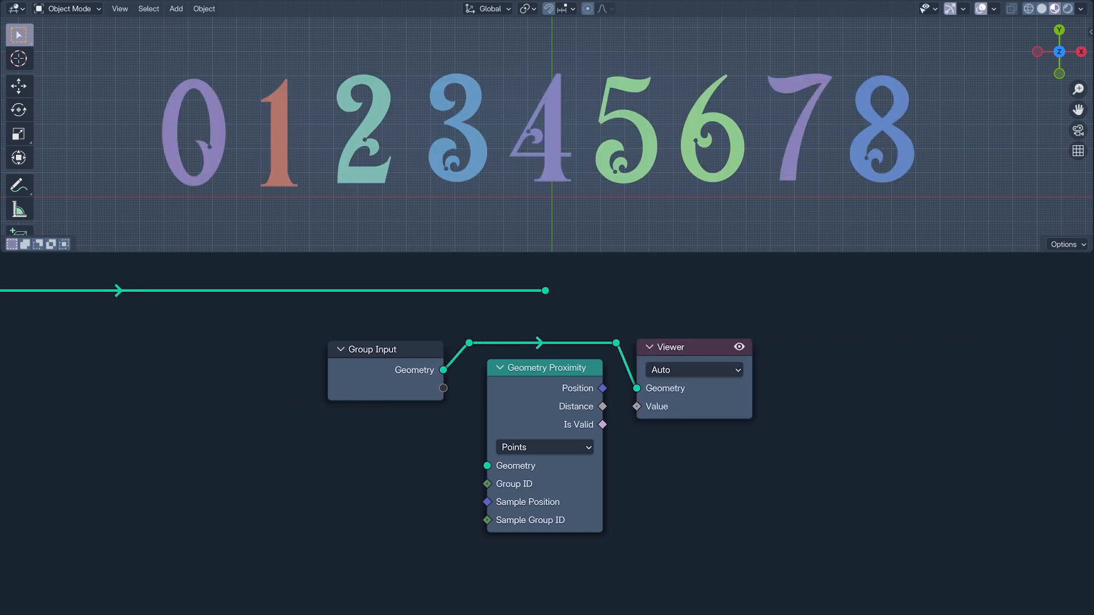
Set the Geometry Proximity target to Faces and raise the sample group integer to 4
left_click(544, 446)
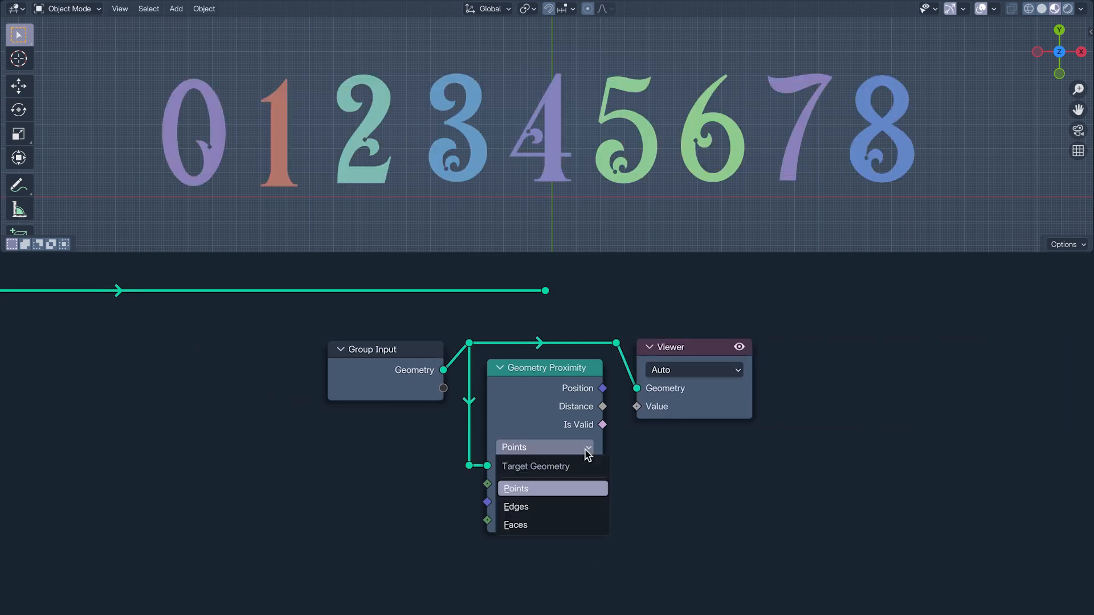
left_click(514, 525)
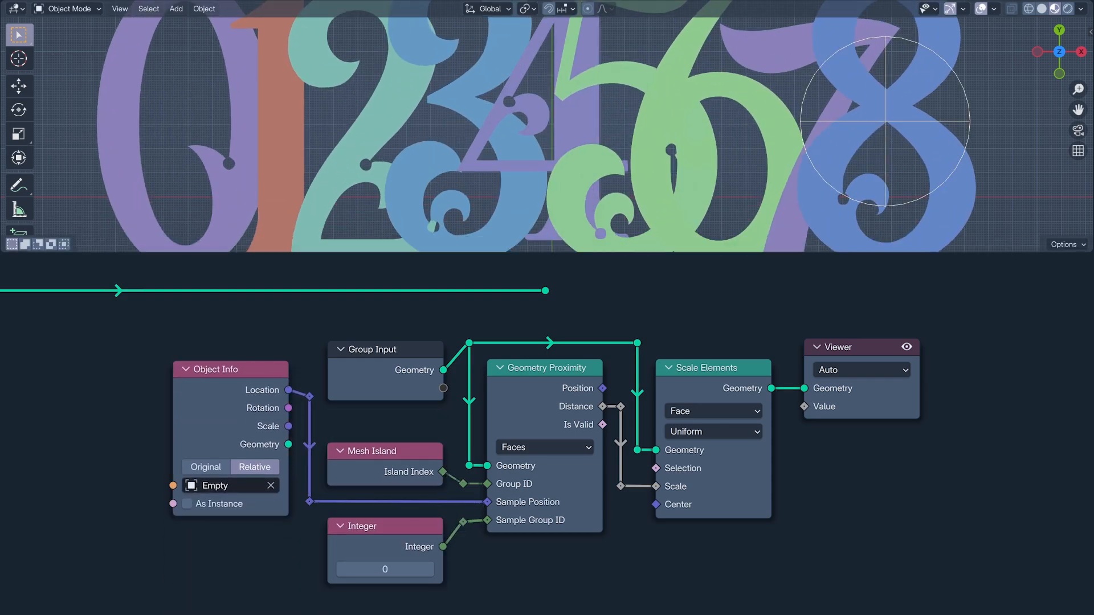
left_click(429, 569)
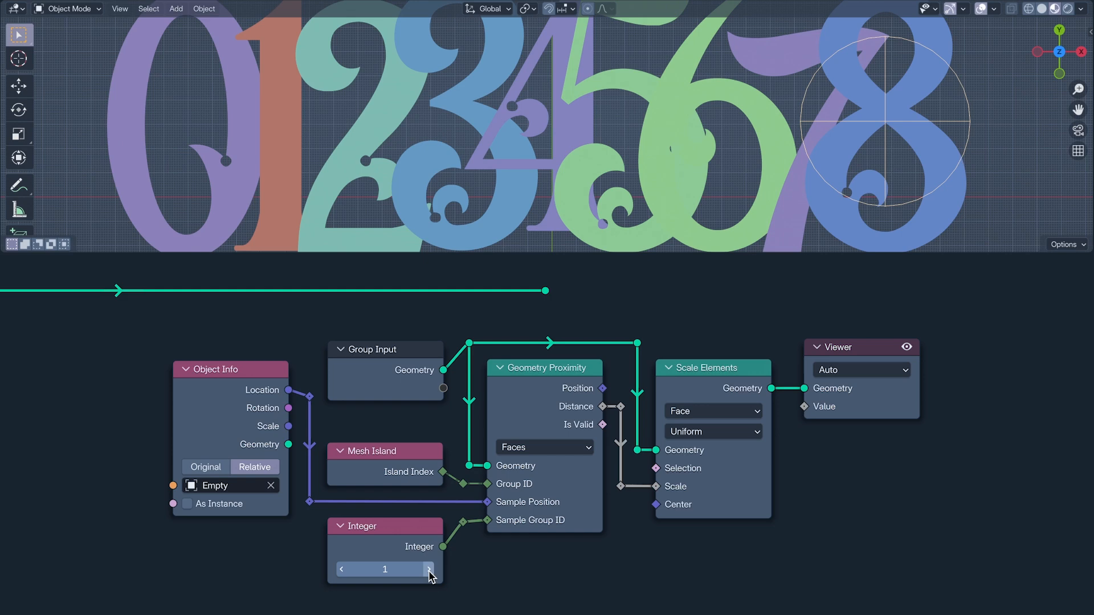
left_click(429, 569)
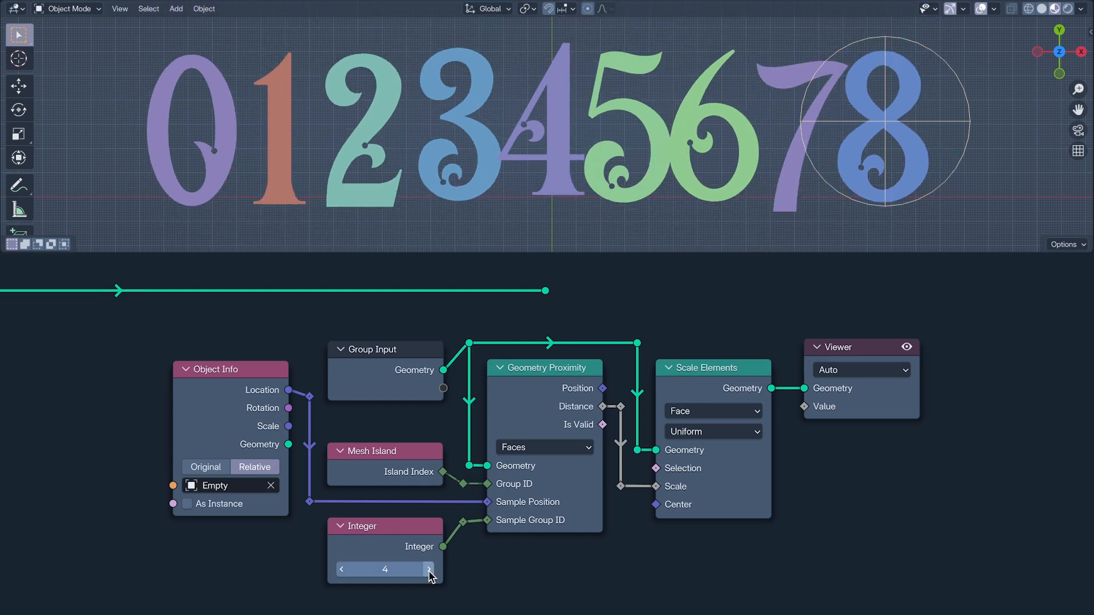
left_click(429, 569)
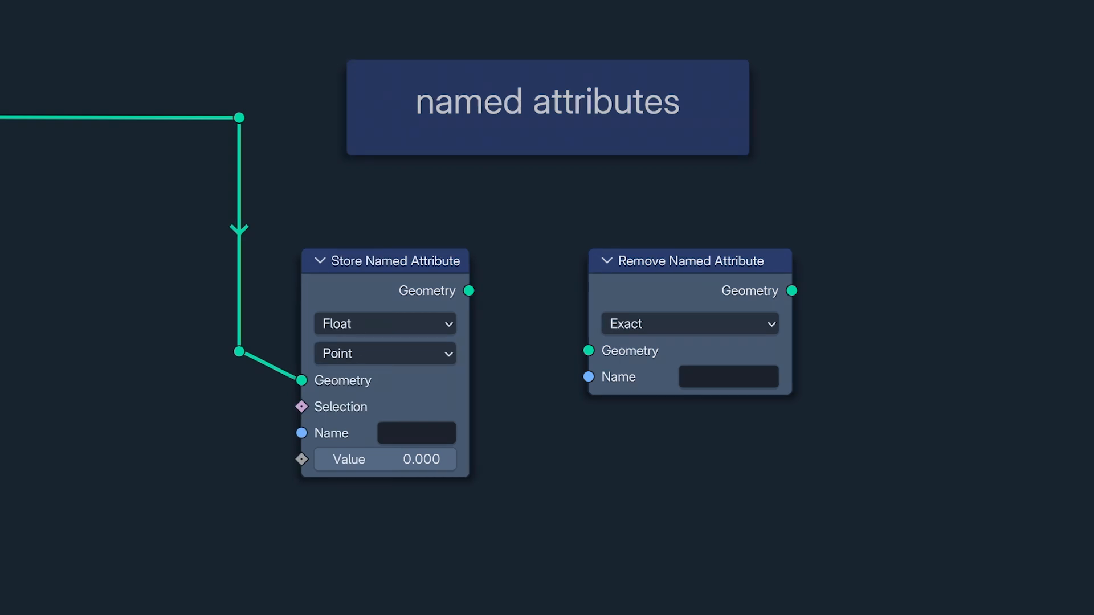
Set Store Named Attribute's data type to 8-Bit Integer and name the attribute 'kate'
left_click(385, 323)
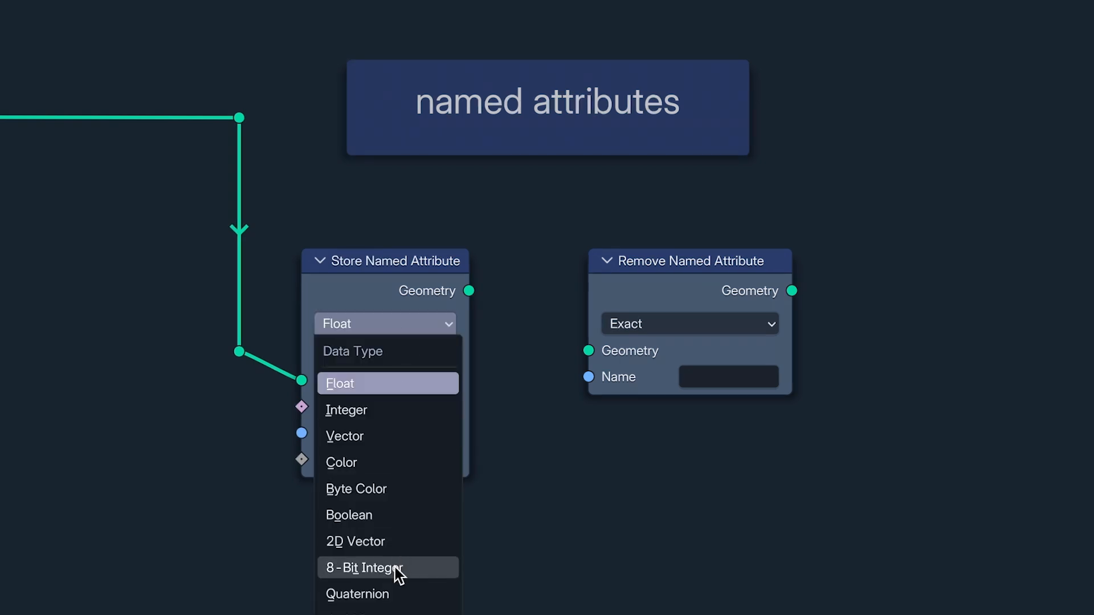
left_click(363, 568)
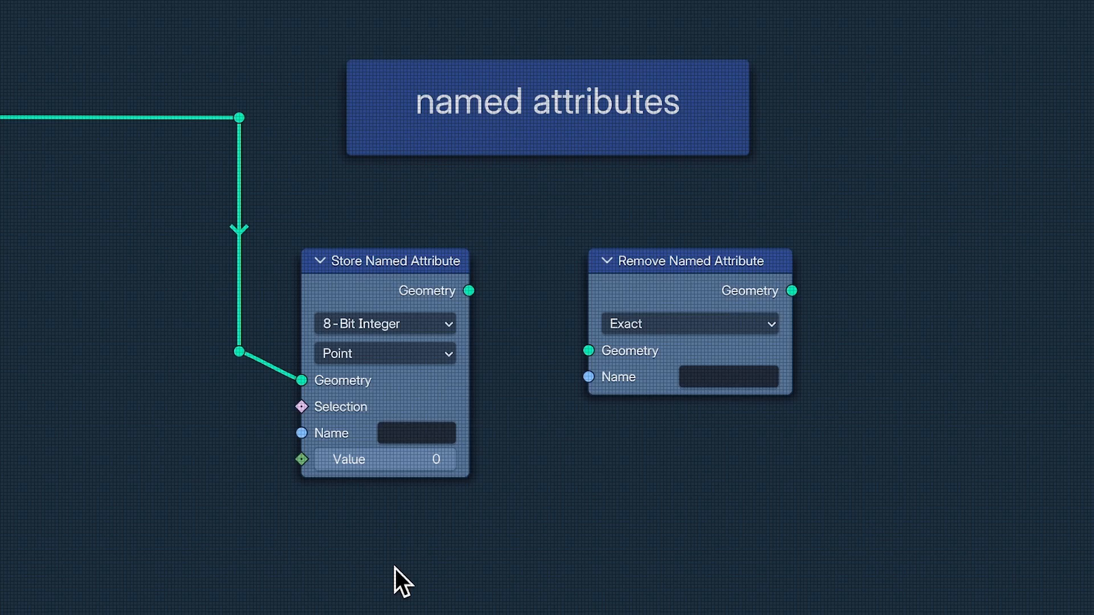
type("kate bit")
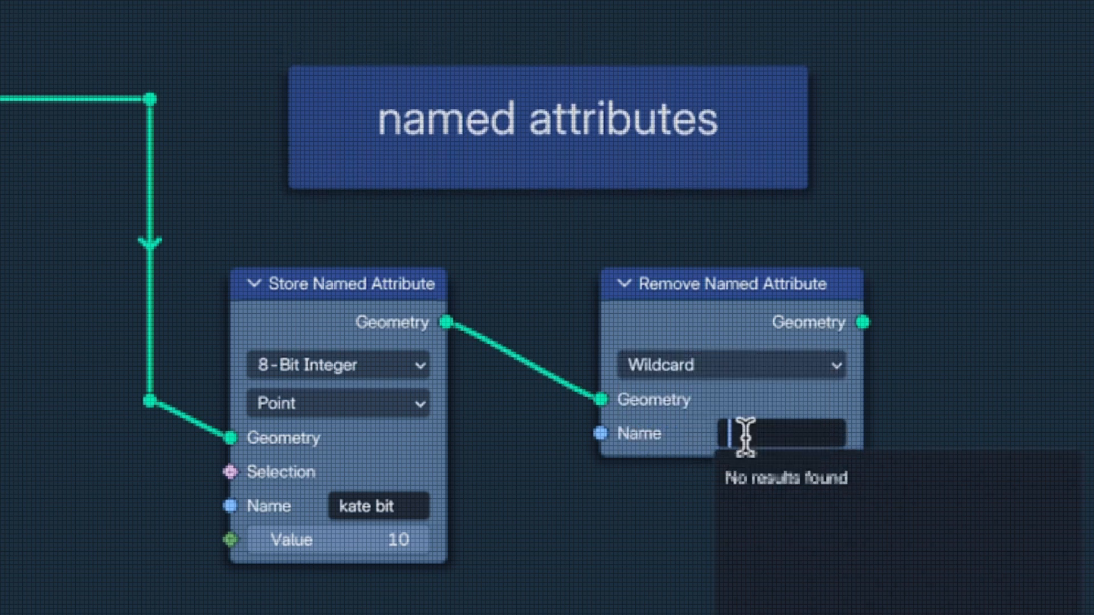
type("kate")
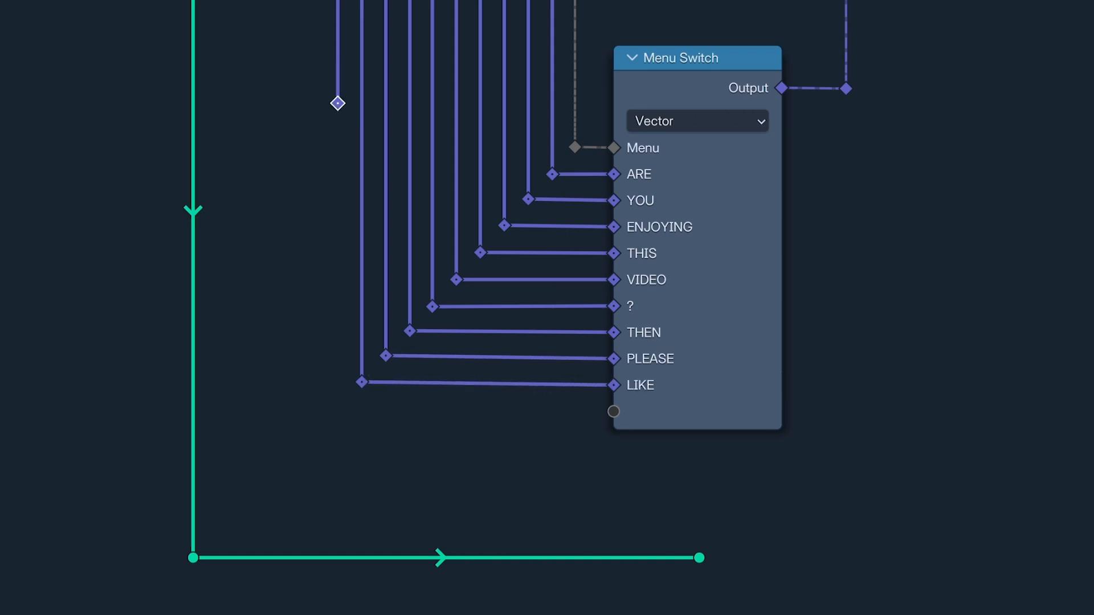
Link the Vector Menu Switch items spelling 'ARE YOU ENJOYING THIS VIDEO ? THEN PLEASE LIKE'
left_click(612, 411)
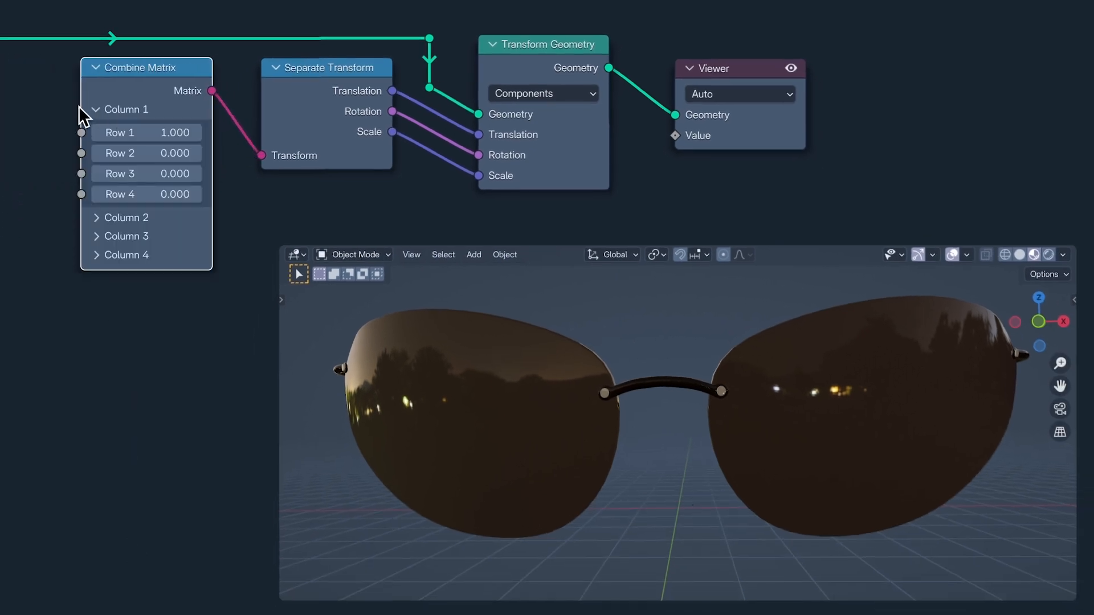
Expand two more Column panels on the Combine Matrix node
left_click(96, 217)
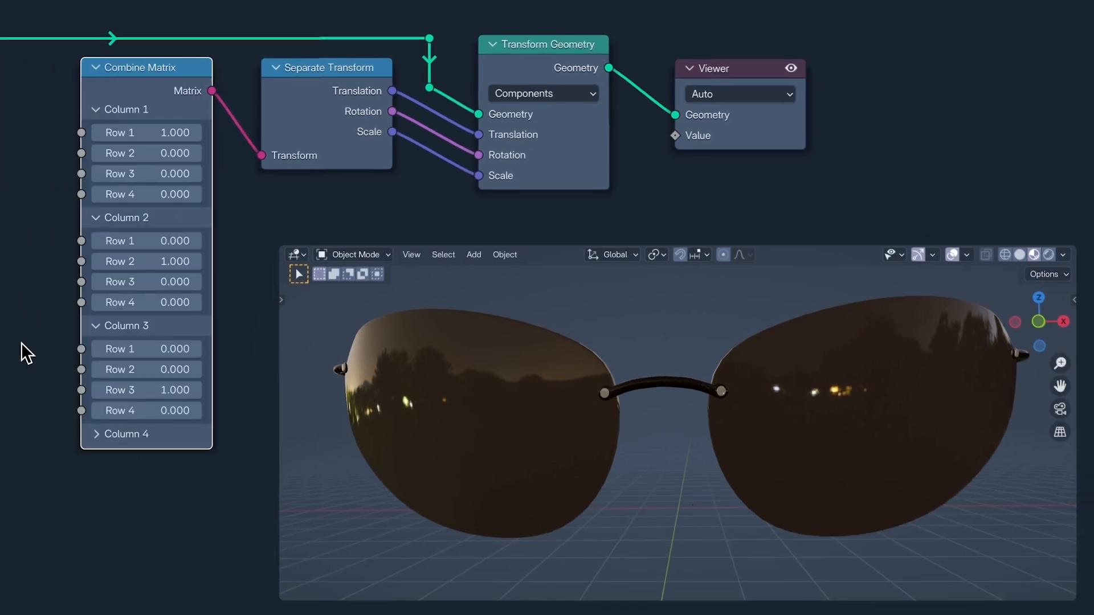
left_click(96, 434)
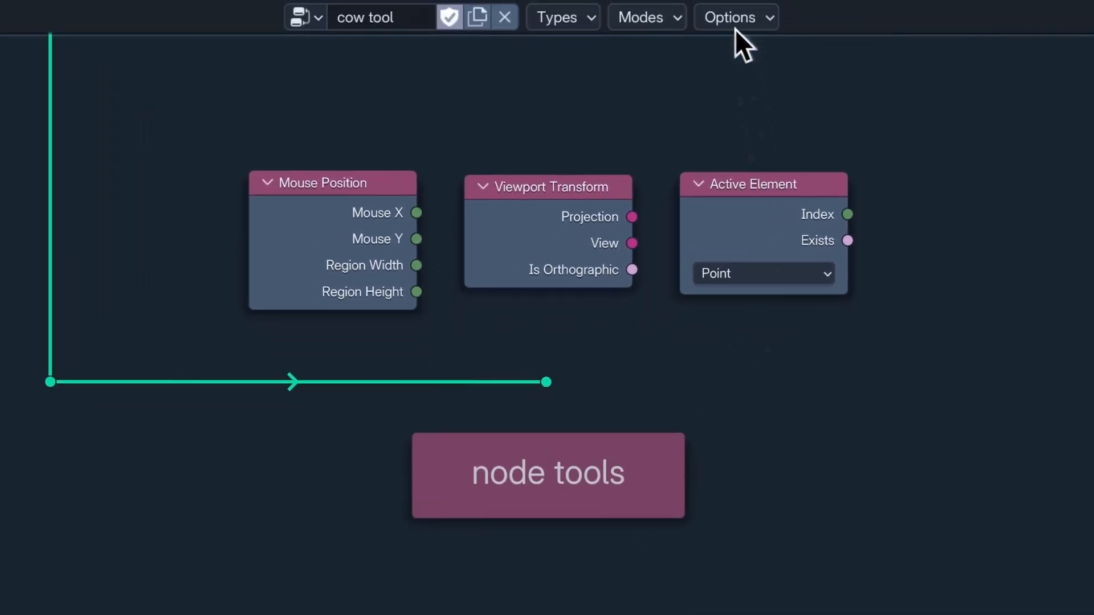
Show the node tool's Options dropdown, revealing Wait for Click, and scroll the canvas
left_click(736, 16)
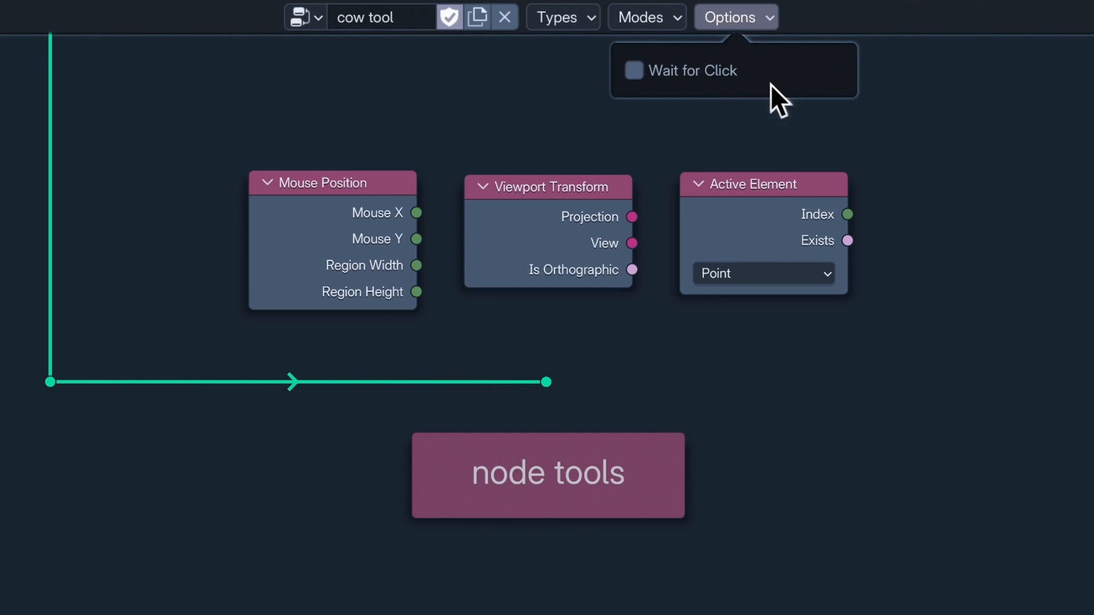
mouse_move(640, 98)
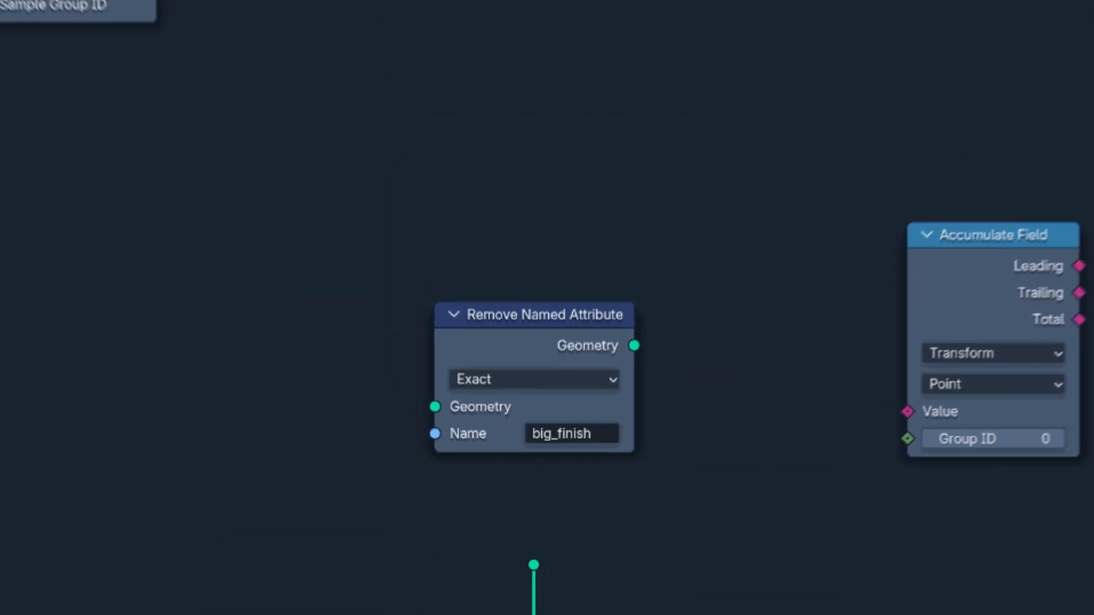
scroll("down", 3)
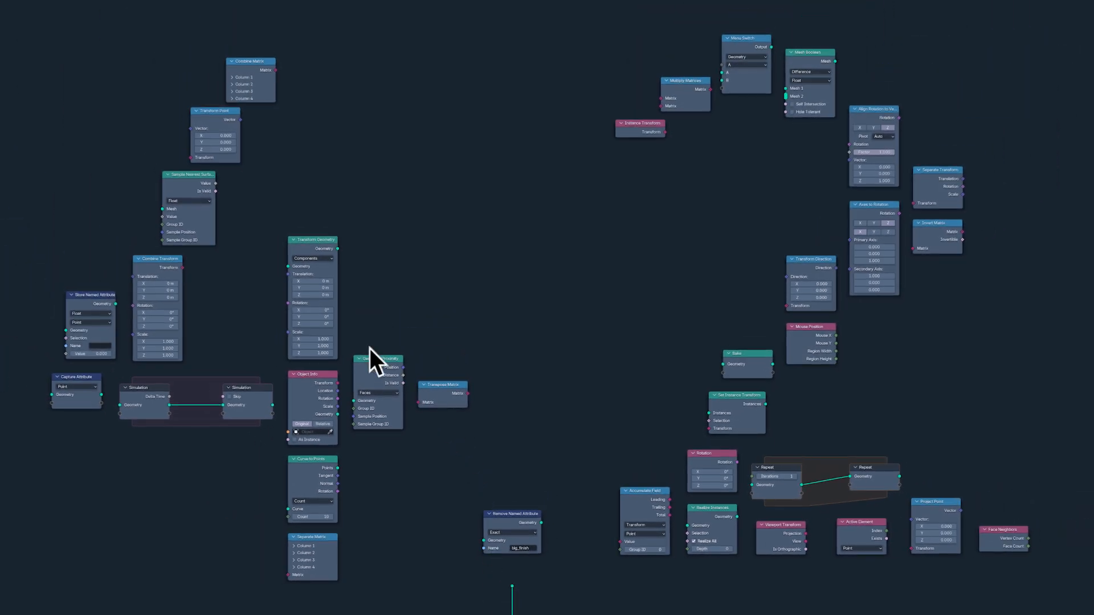
Switch the area to the Image Editor and display the patreon/HarryBlends image
left_click(21, 14)
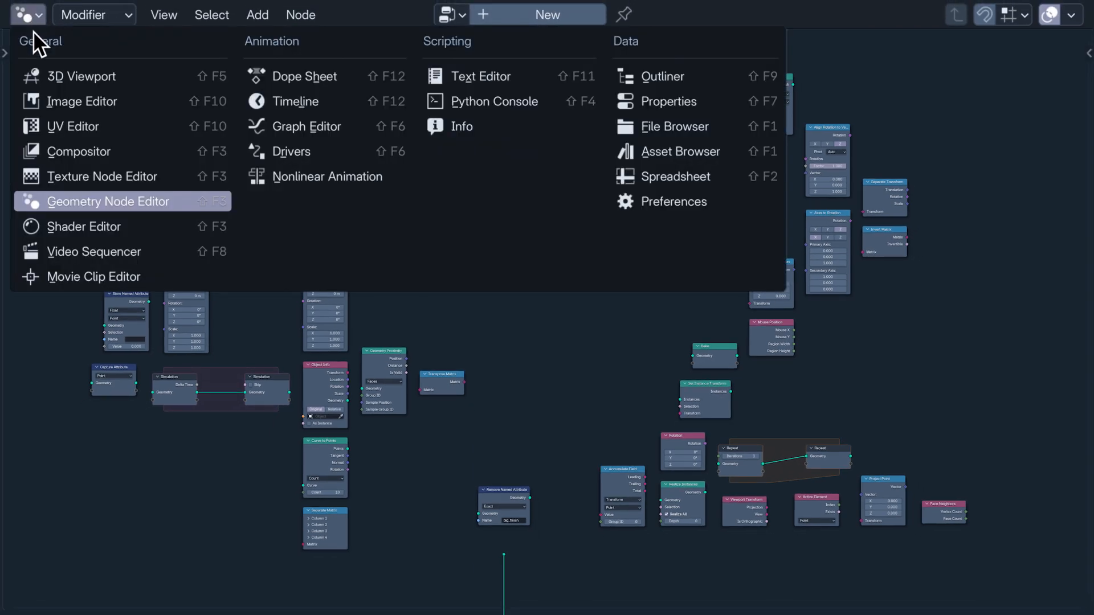
left_click(81, 101)
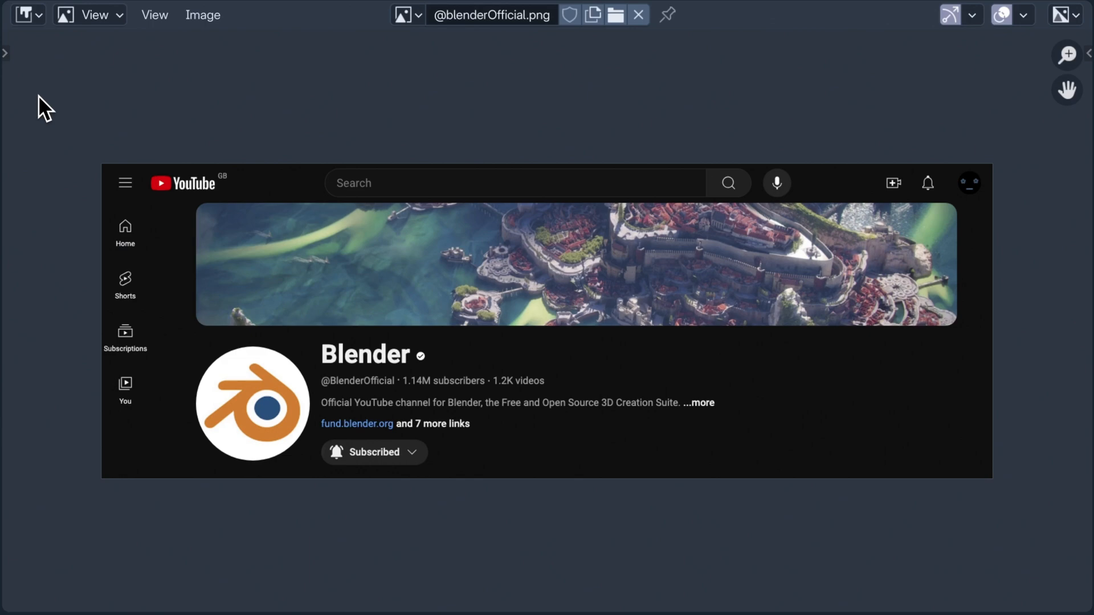
mouse_move(403, 99)
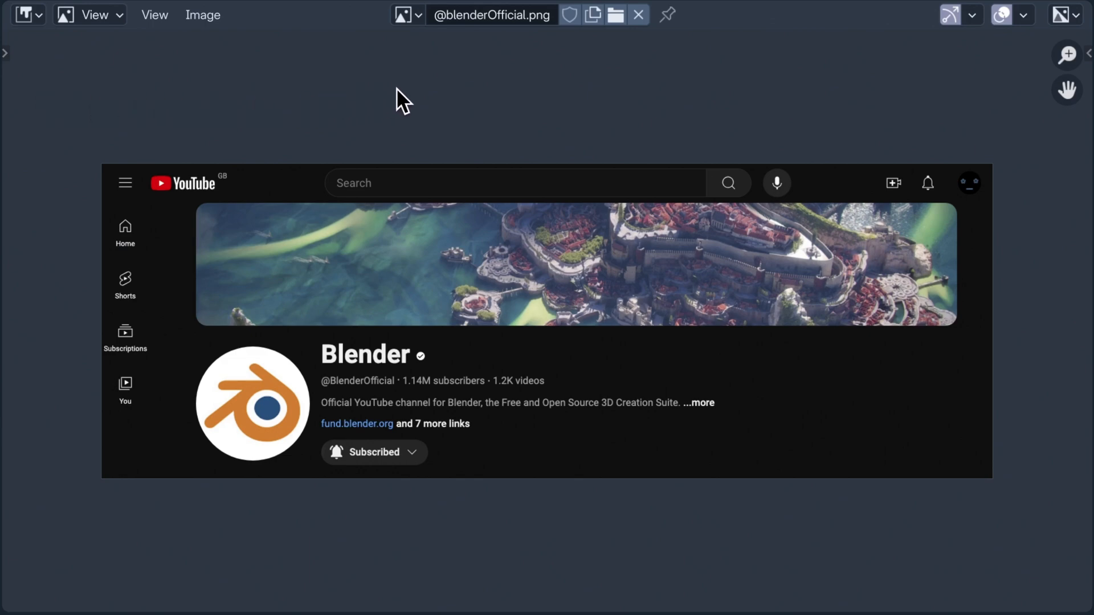
left_click(404, 14)
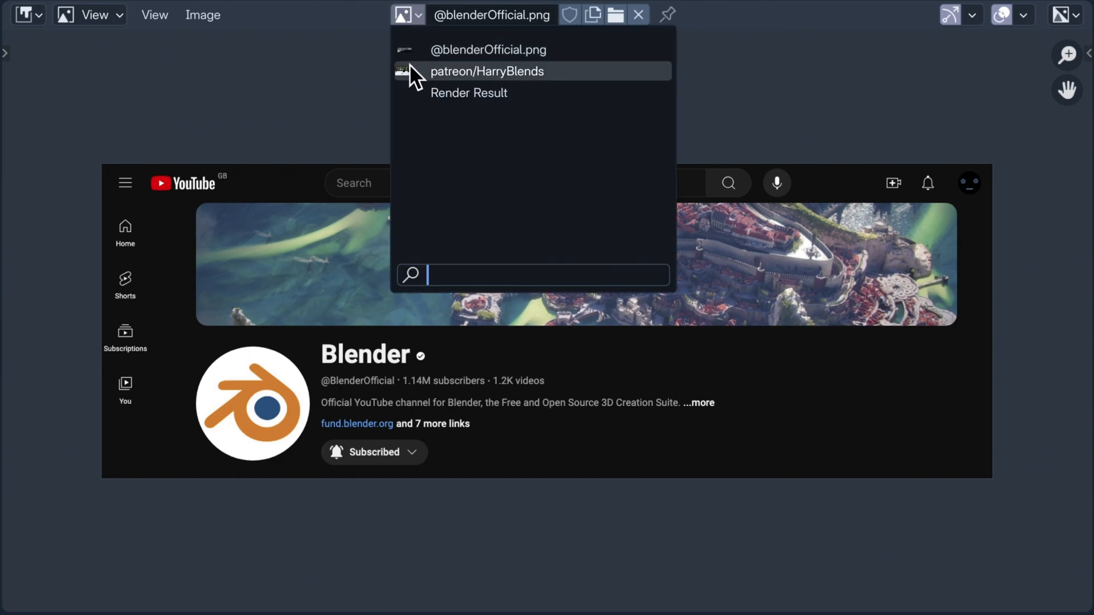
left_click(486, 72)
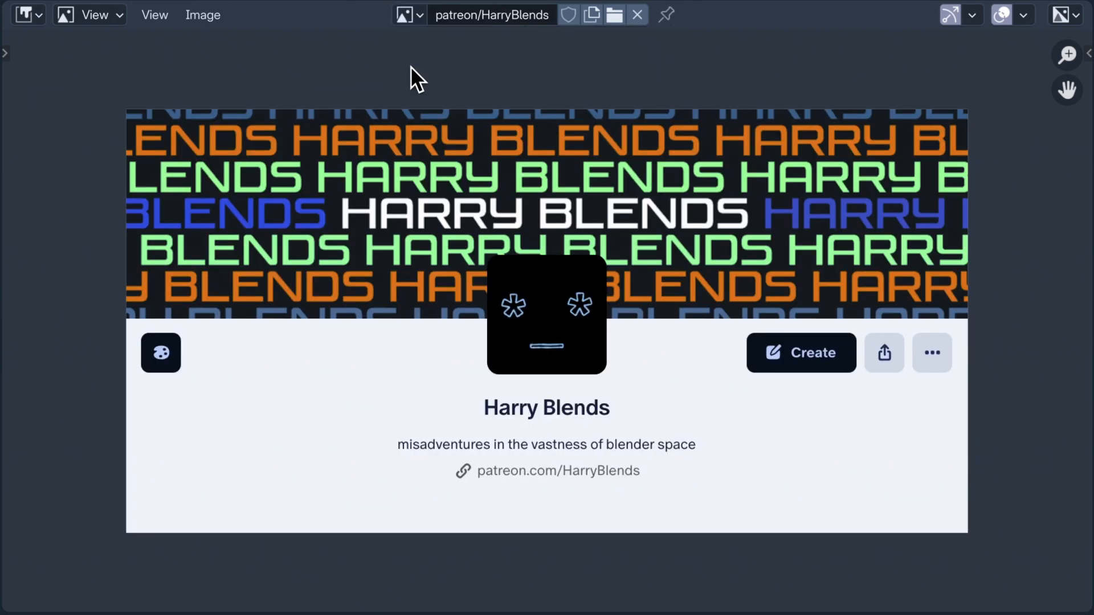